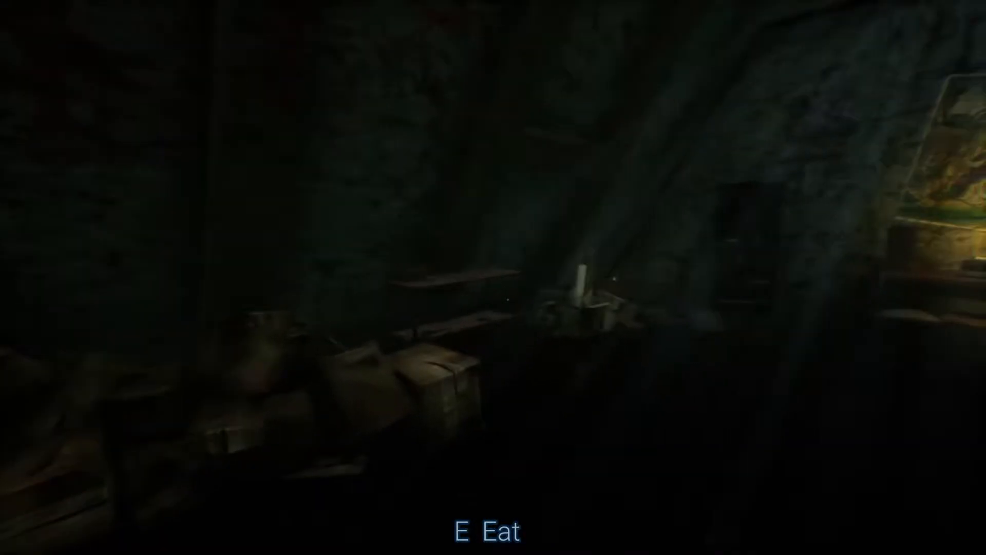
- Eat the nearby item, then open the wooden door
key("e")
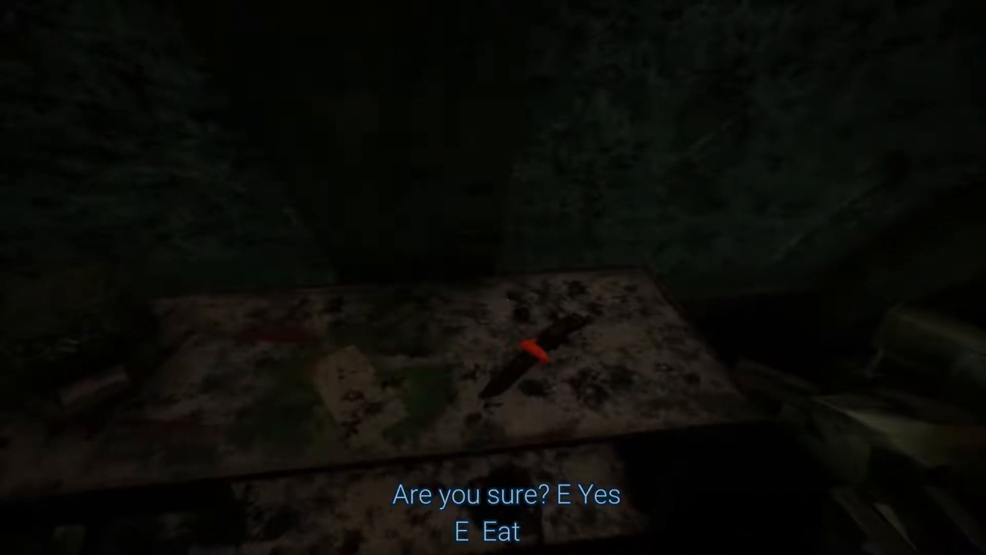
key("e")
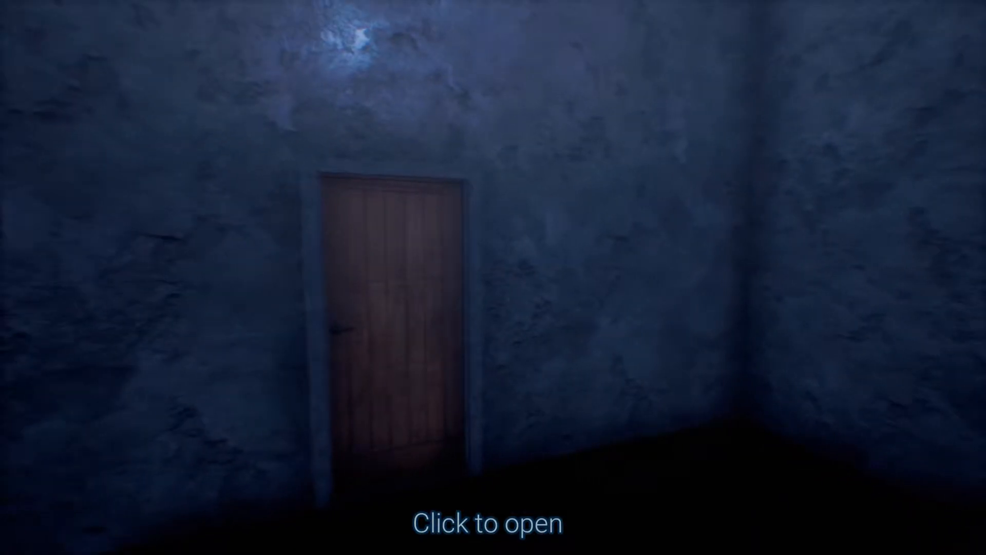
left_click(390, 315)
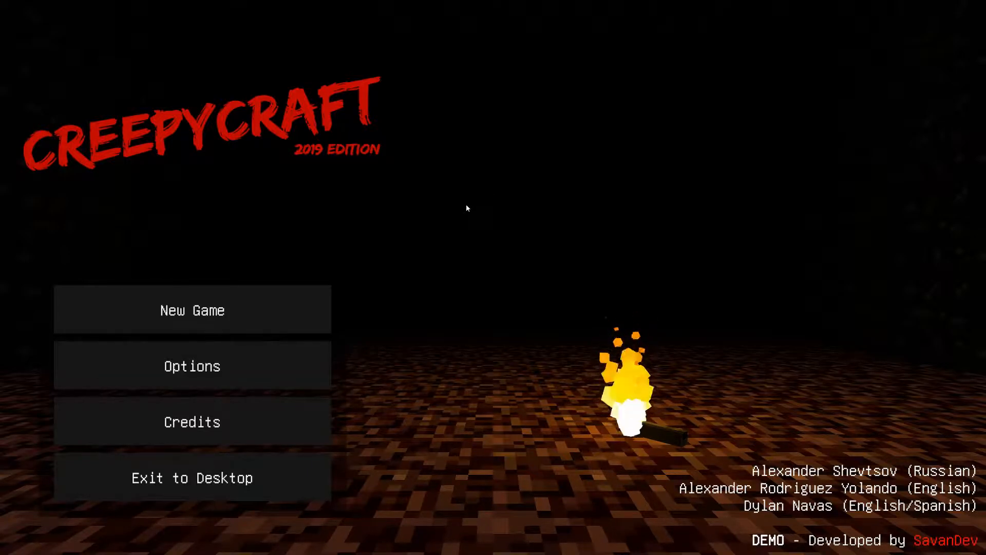
mouse_move(458, 213)
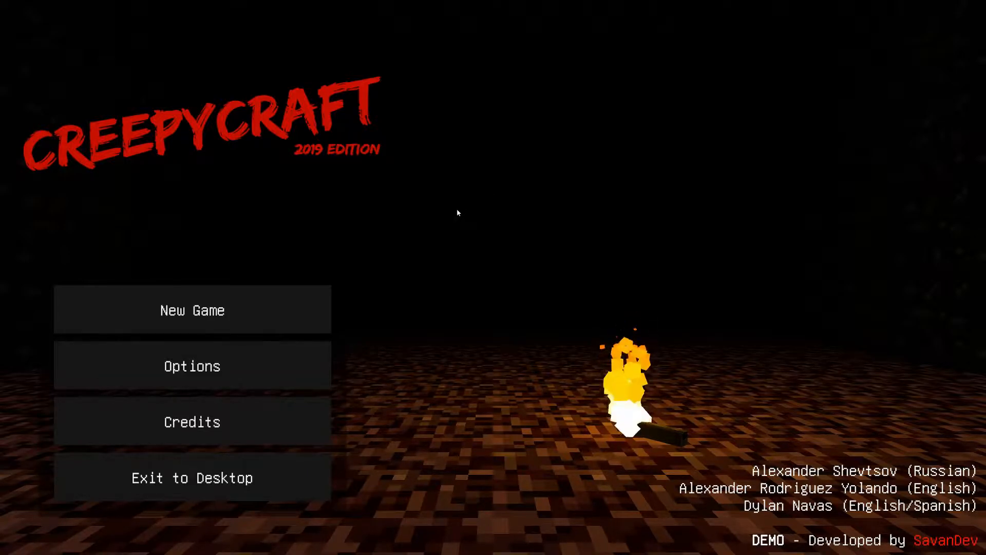
mouse_move(345, 231)
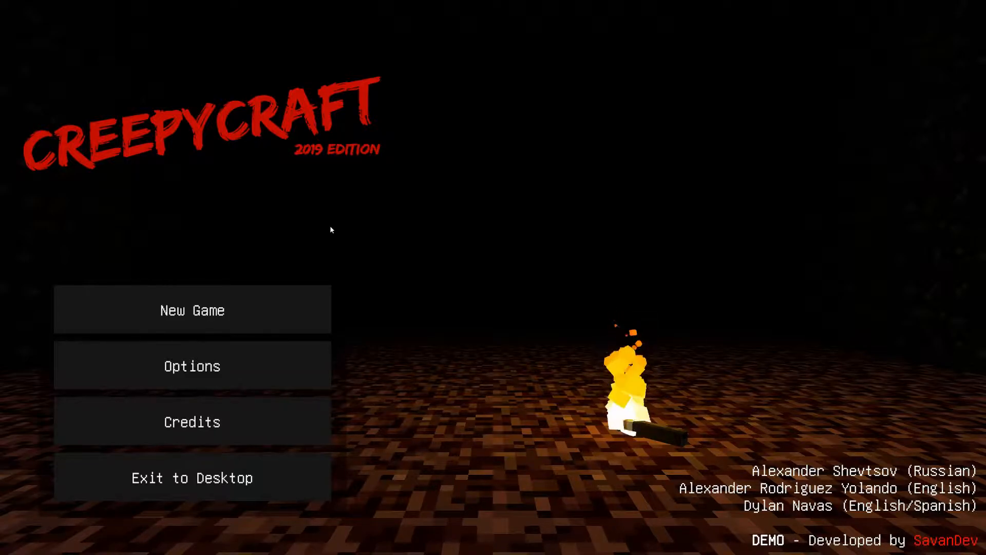
mouse_move(317, 238)
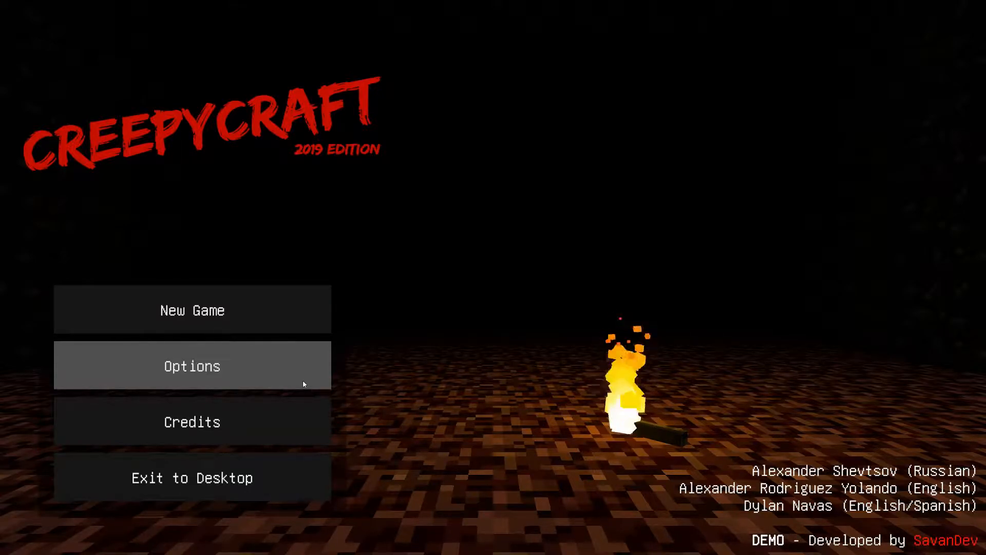
mouse_move(527, 336)
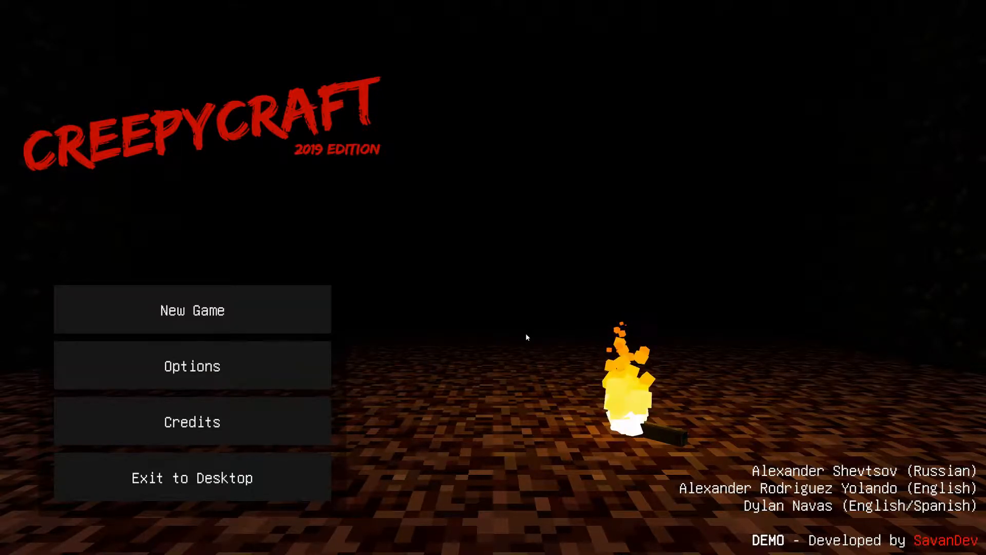
- Check the graphics, language and sound settings, then return to the title menu
left_click(192, 367)
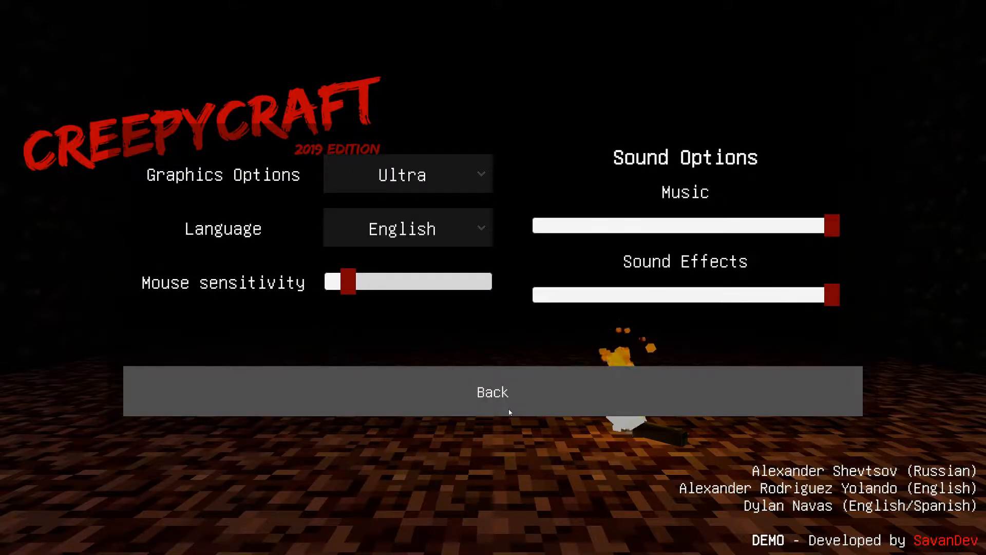
left_click(492, 392)
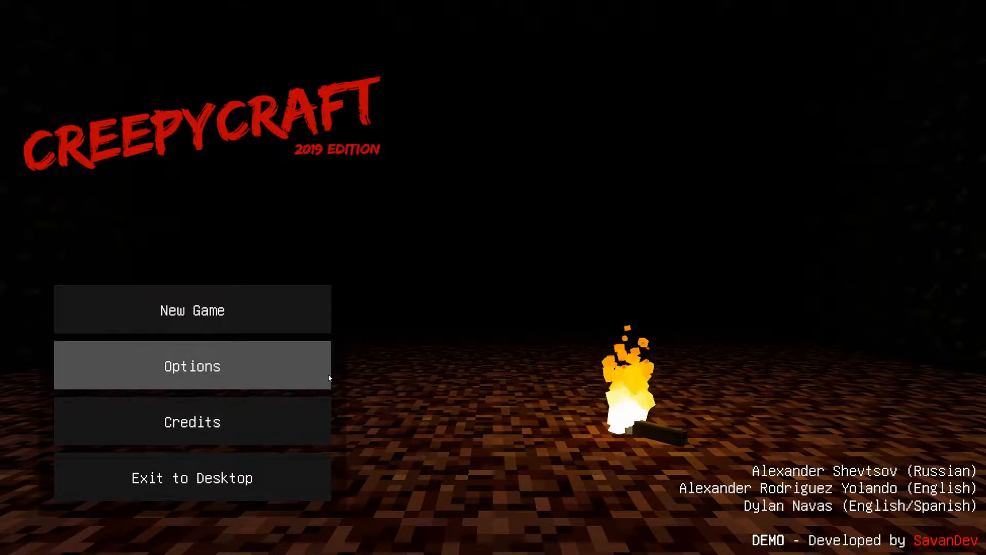
left_click(192, 365)
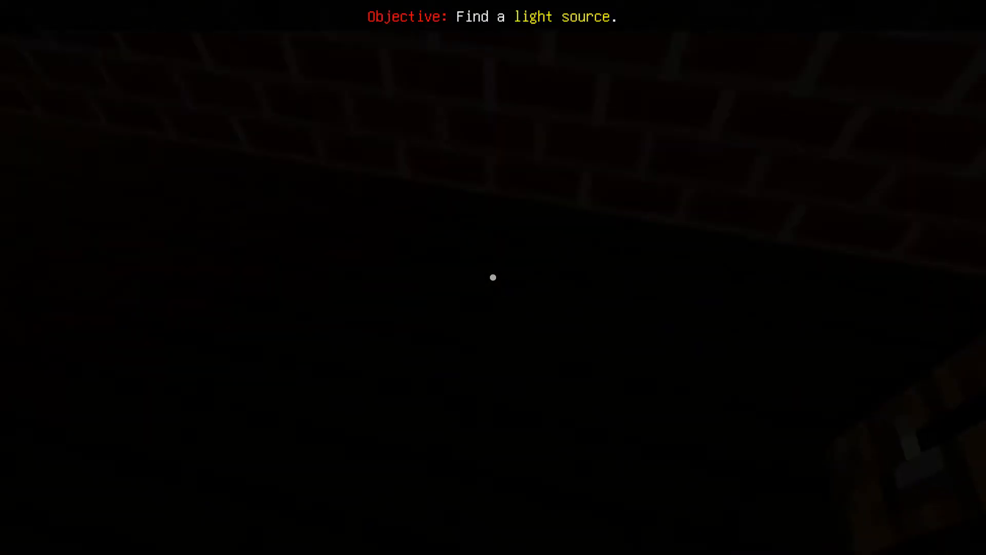
mouse_move(493, 278)
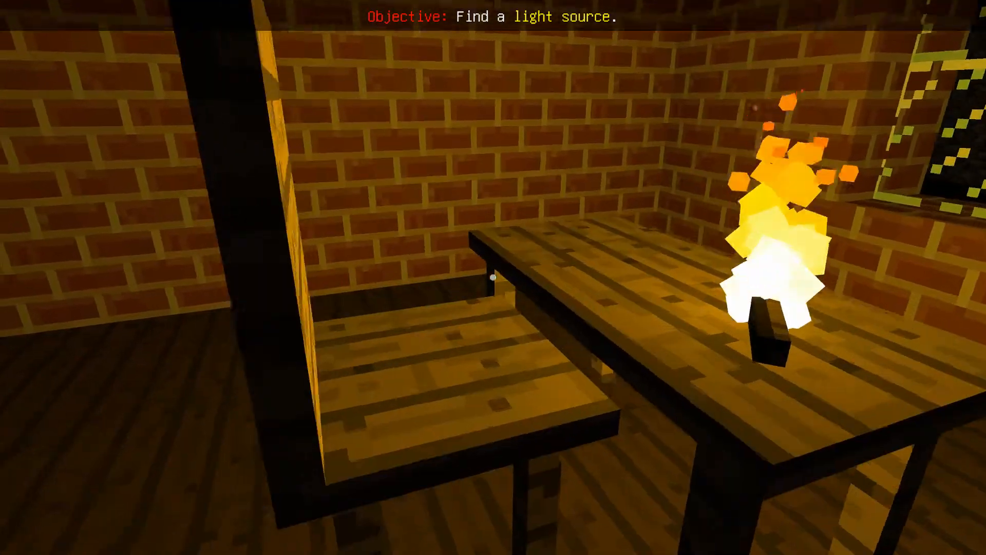
mouse_move(494, 278)
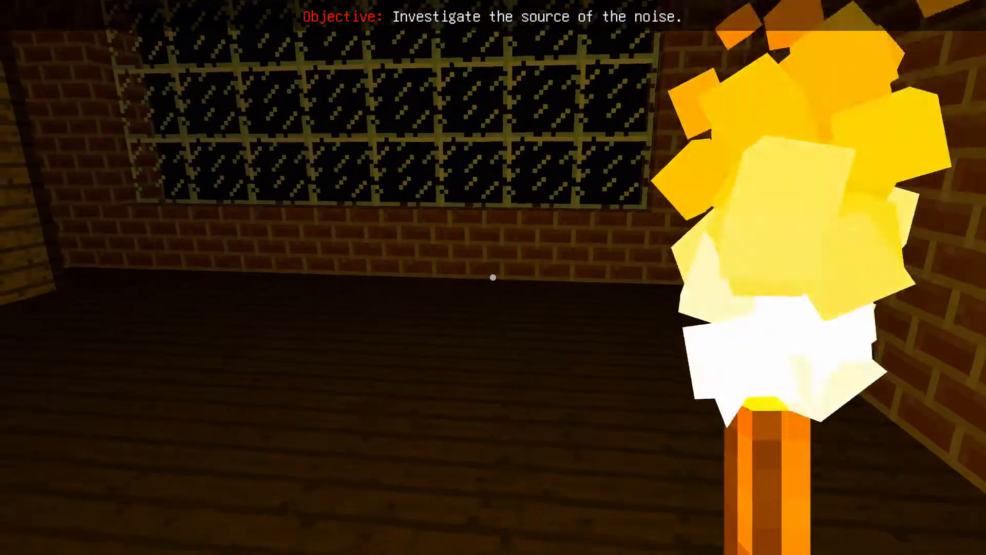
mouse_move(493, 277)
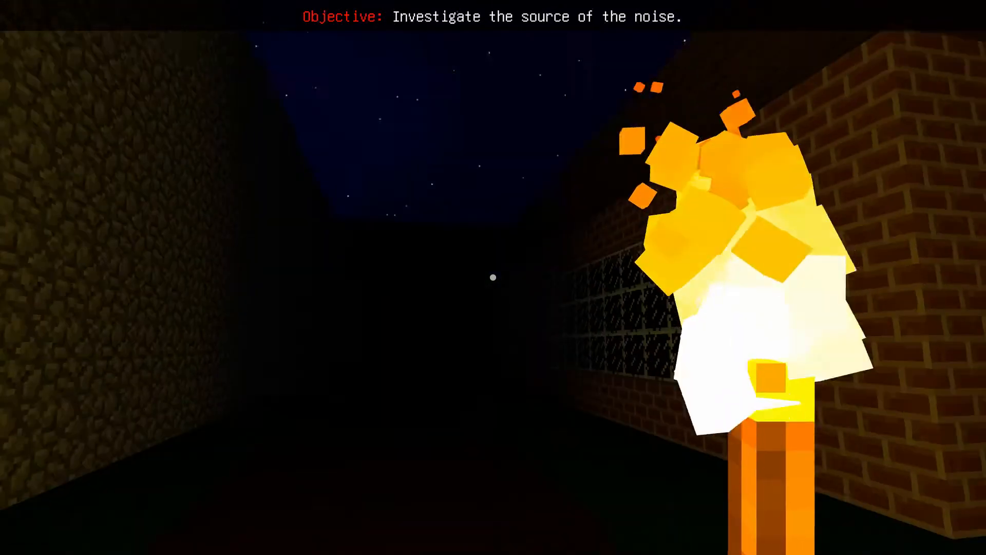
mouse_move(493, 278)
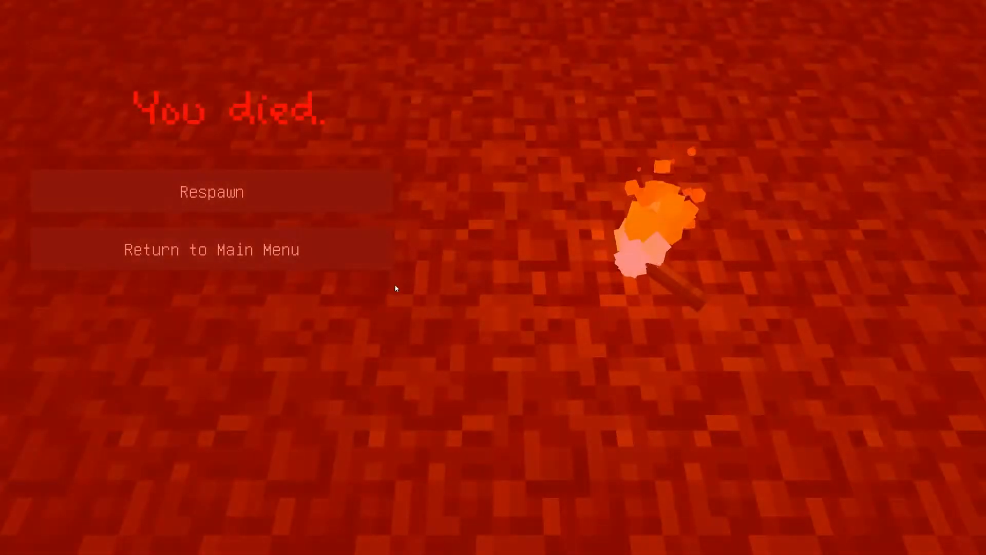
left_click(211, 192)
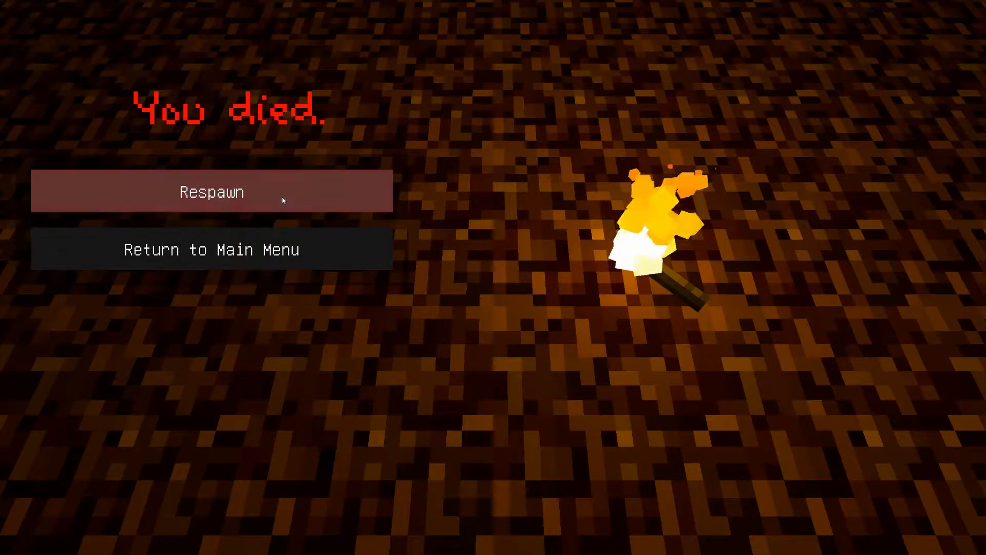
left_click(211, 192)
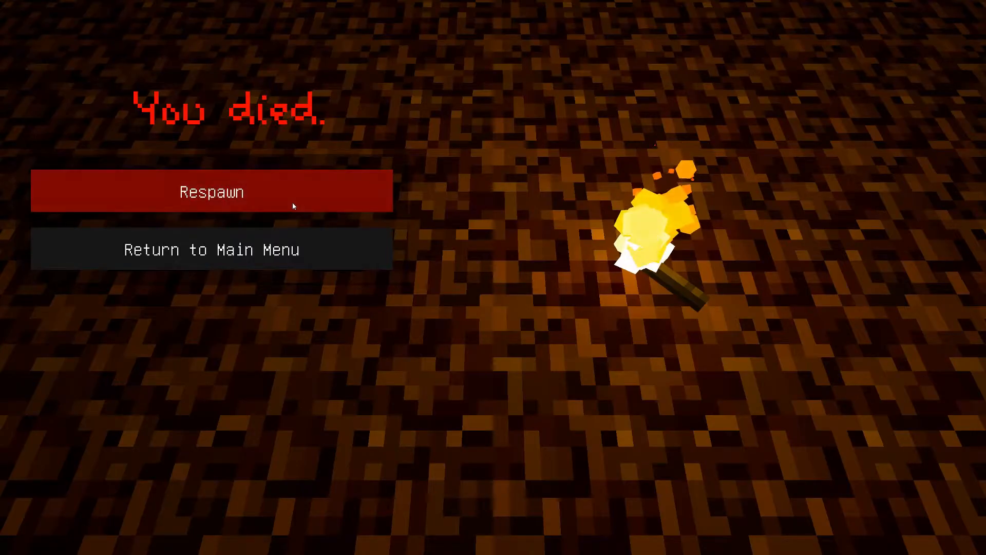
- Respawn after dying to resume play in the tunnel with the torch
left_click(211, 191)
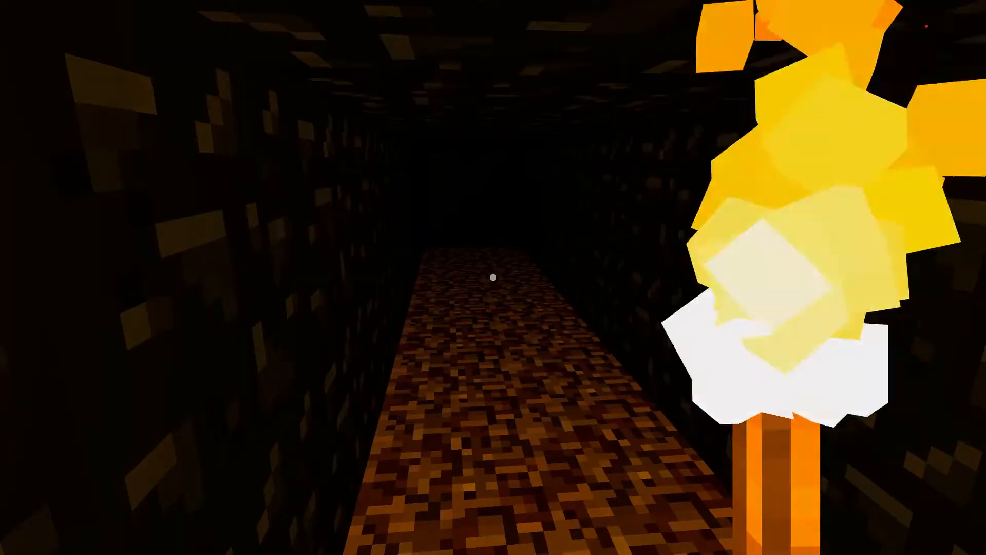
- Walk forward along the stone corridor until the END OF DEMO screen appears
key("w")
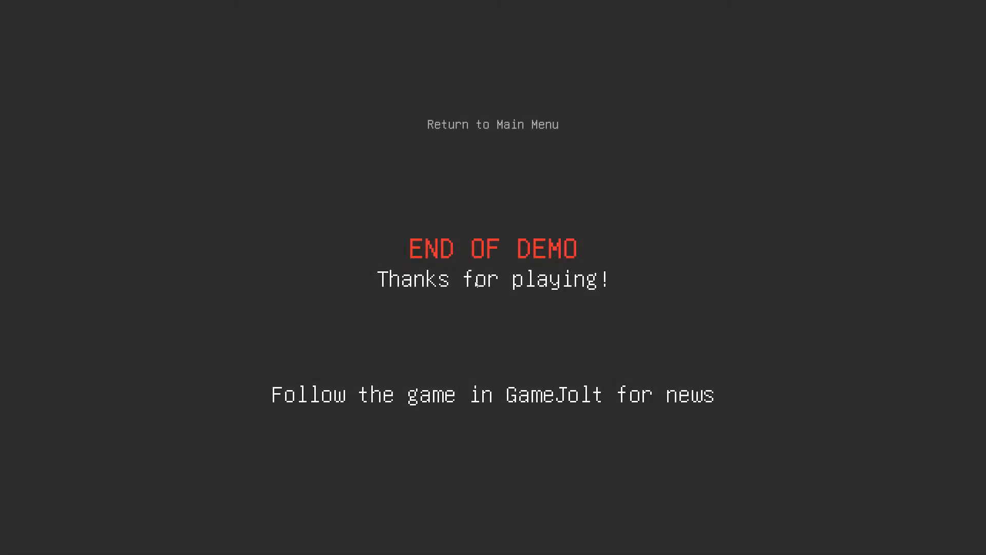
mouse_move(492, 123)
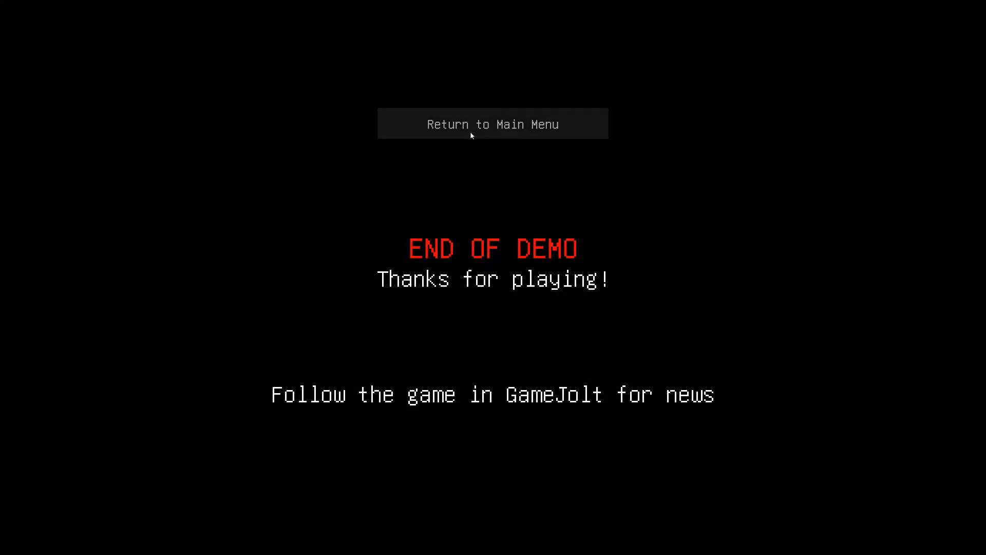